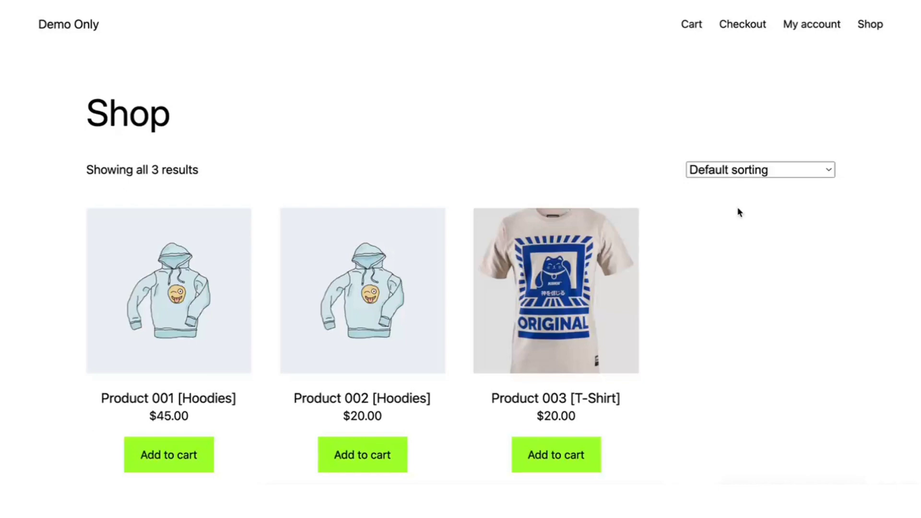
- Show the My account dashboard for the logged-in customer 'test'
click(812, 24)
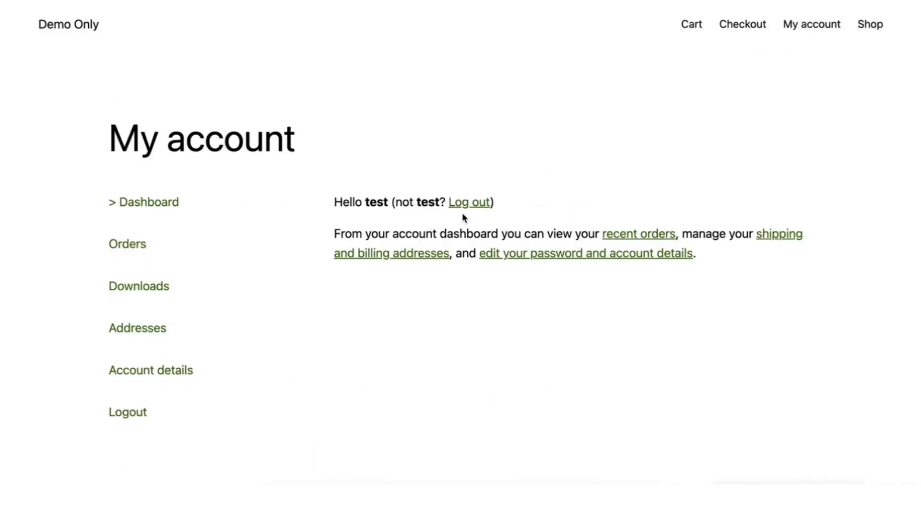
mouse_move(469, 211)
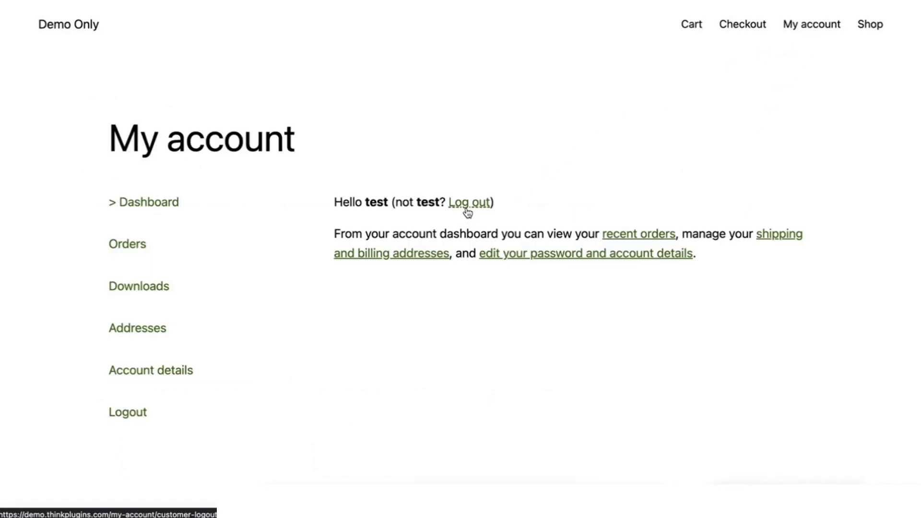
- Log the 'test' customer out so the empty login and registration forms show
click(468, 202)
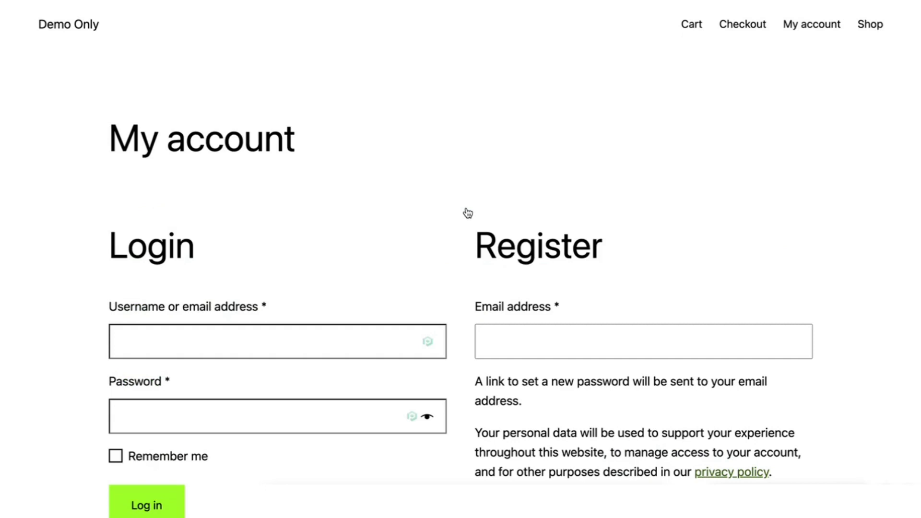
mouse_move(536, 182)
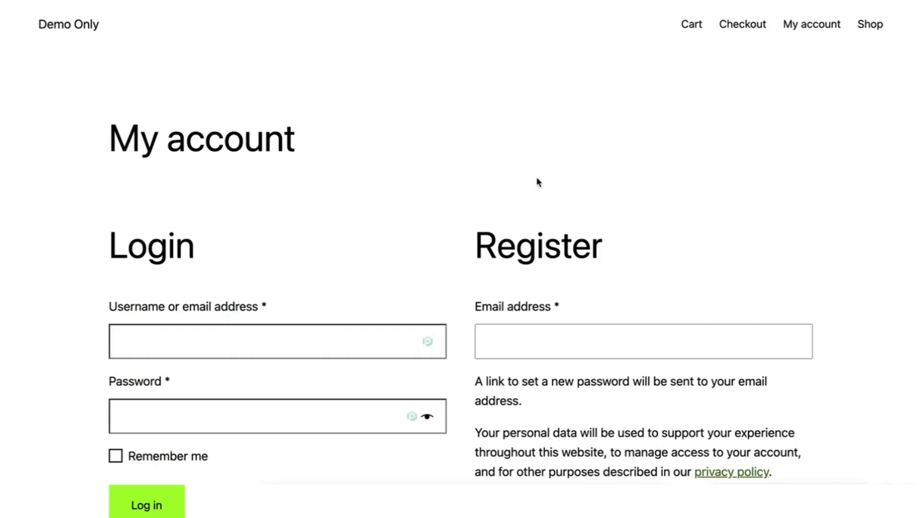
click(870, 24)
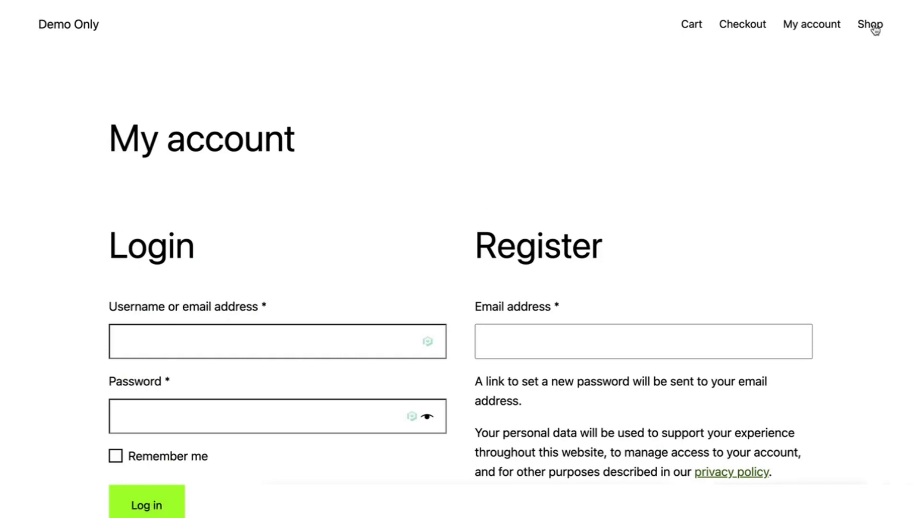
mouse_move(296, 305)
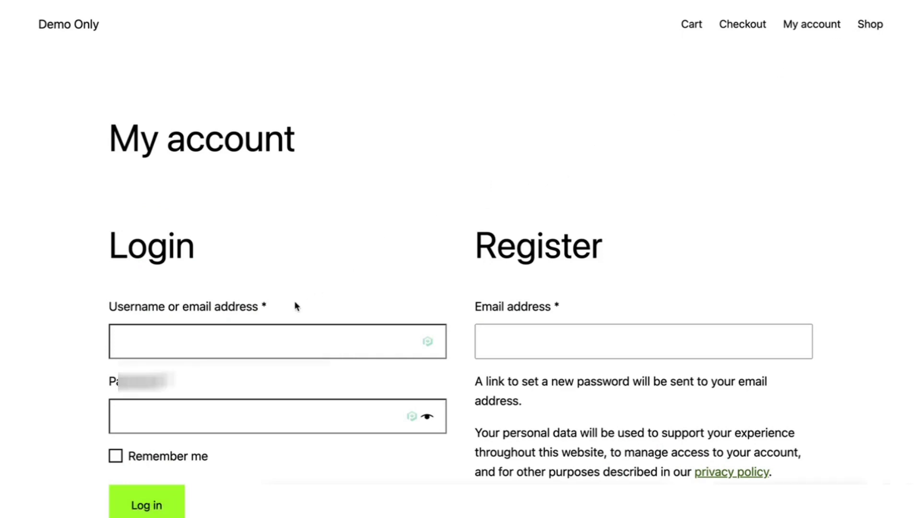
text(test)
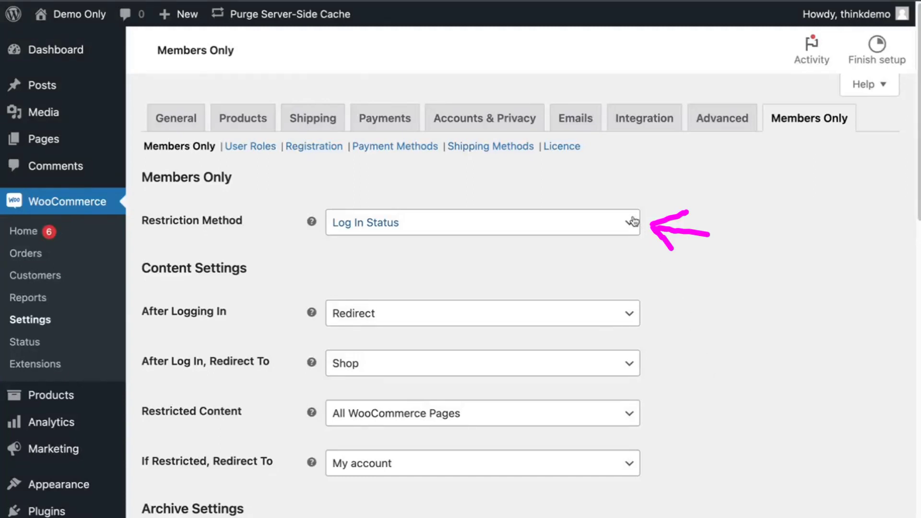
- Set Restriction Method to 'Log In Status' and review the Shop / My account redirects
click(482, 222)
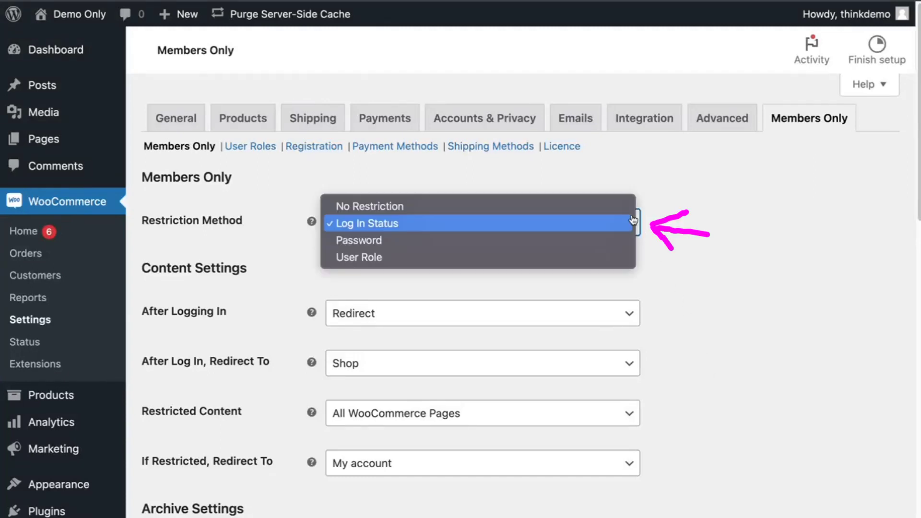
click(365, 223)
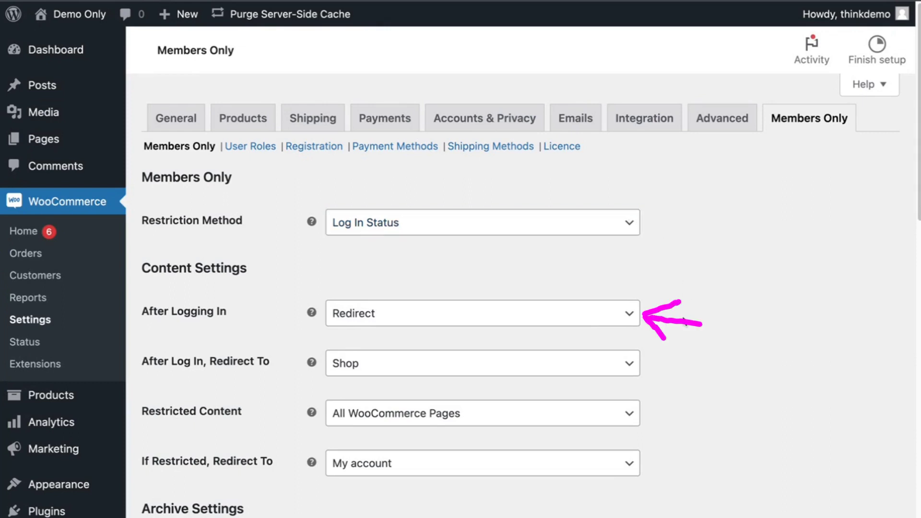
scroll(down, 3)
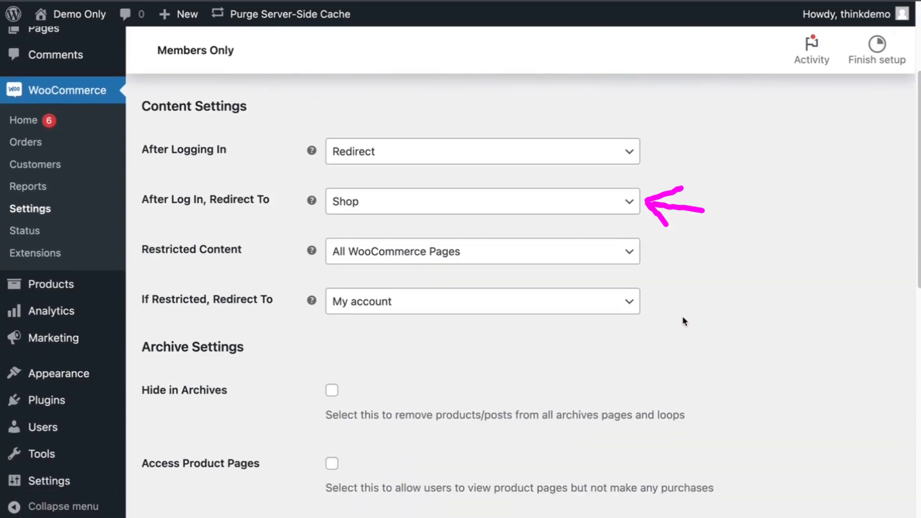